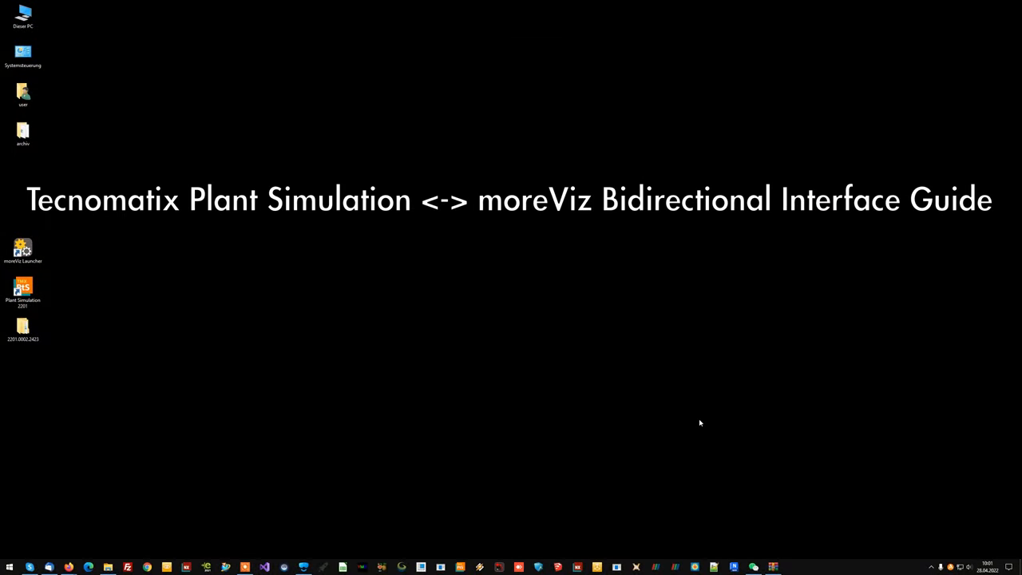
{"action": "mouse_move", "coordinate": [698, 421]}
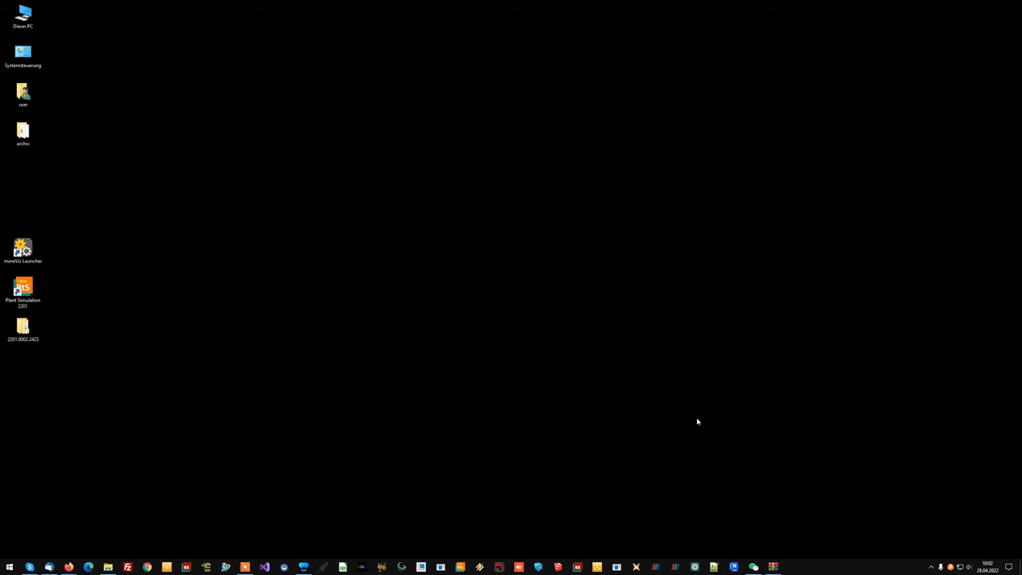
{"action": "mouse_move", "coordinate": [701, 418]}
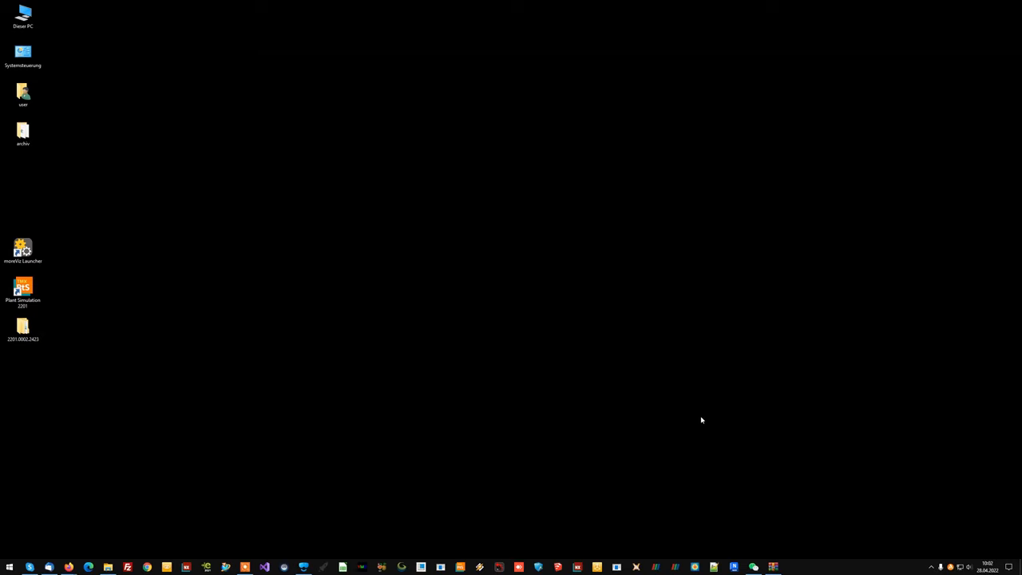
Start moreViz Launcher from the desktop, expand its tool list and briefly view Application Enabler.
{"action": "left_click", "coordinate": [22, 244]}
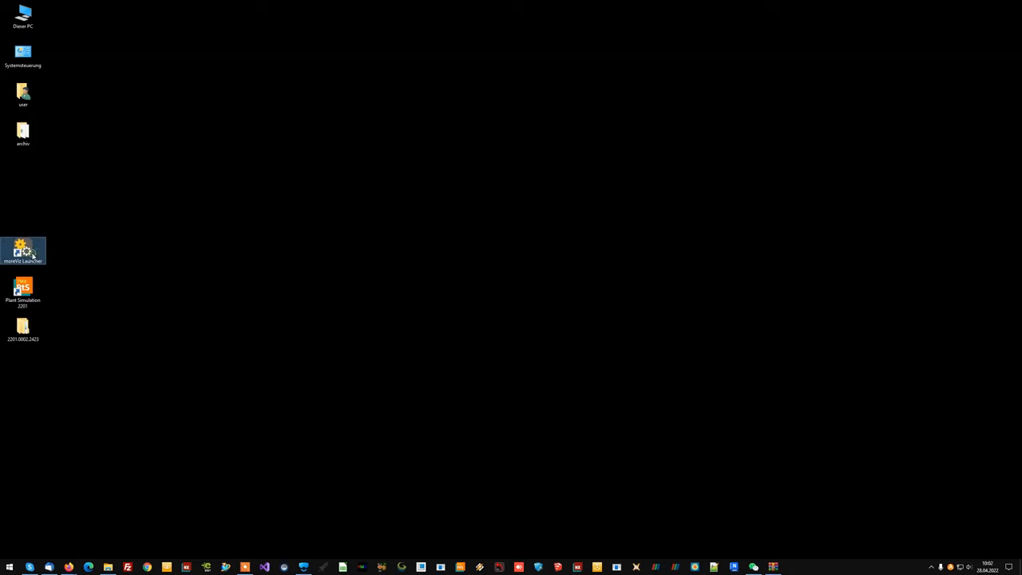
{"action": "double_click", "coordinate": [23, 243]}
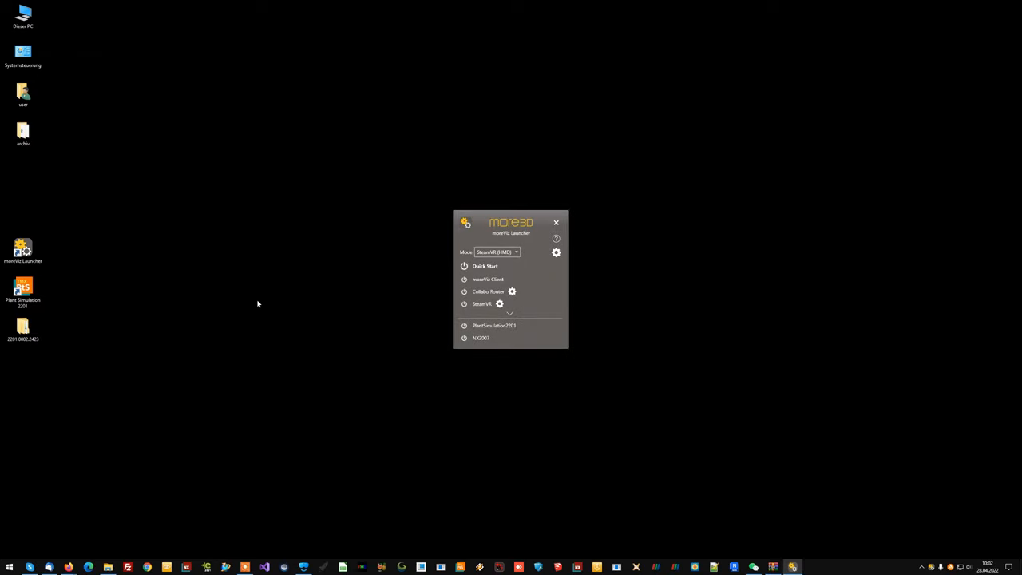
{"action": "left_click", "coordinate": [509, 314]}
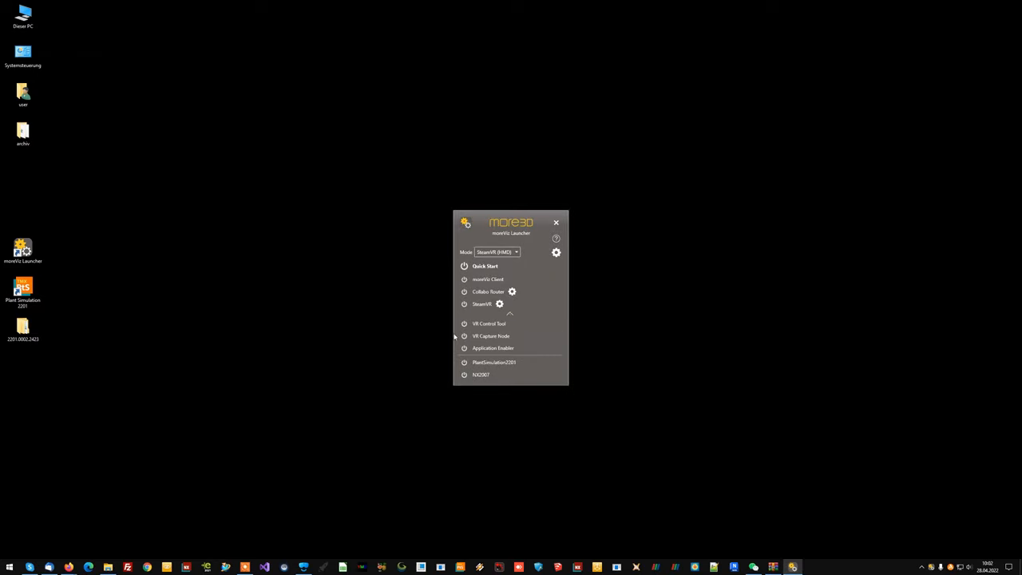
{"action": "left_click", "coordinate": [491, 348]}
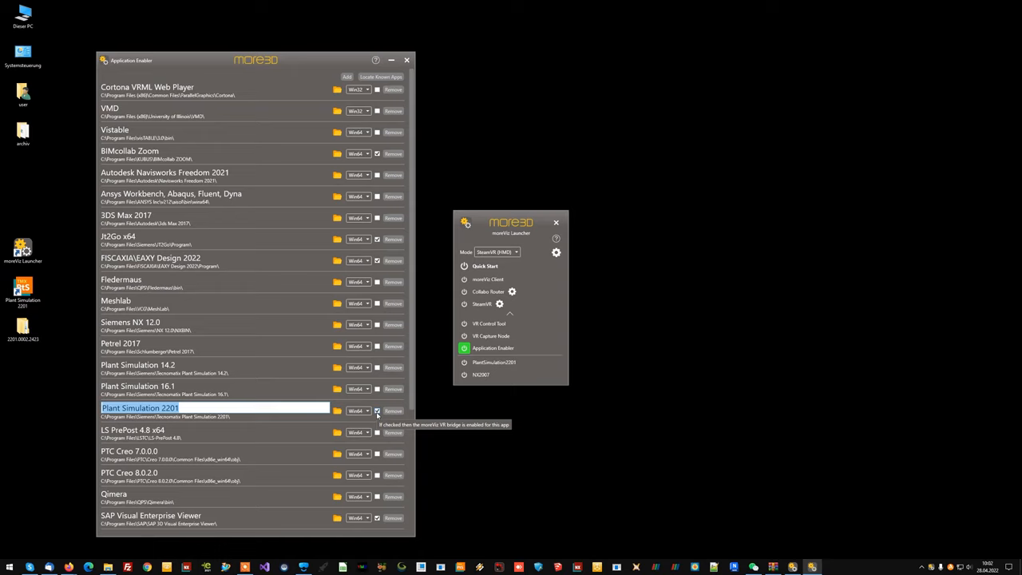
{"action": "left_click", "coordinate": [414, 57]}
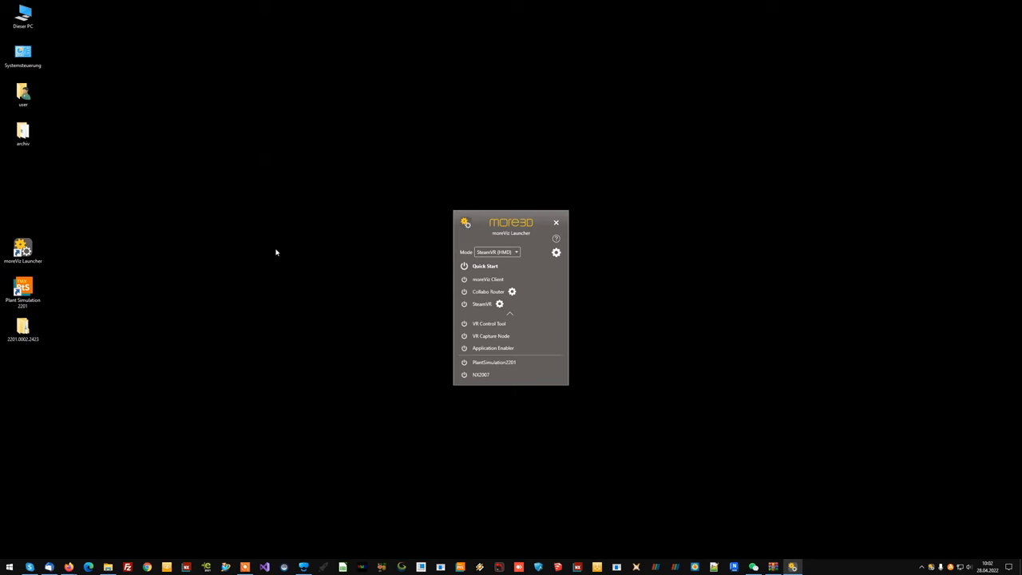
Copy the desktop patch files into the Plant Simulation 2201 install folder, replacing existing files as administrator.
{"action": "left_click", "coordinate": [22, 291]}
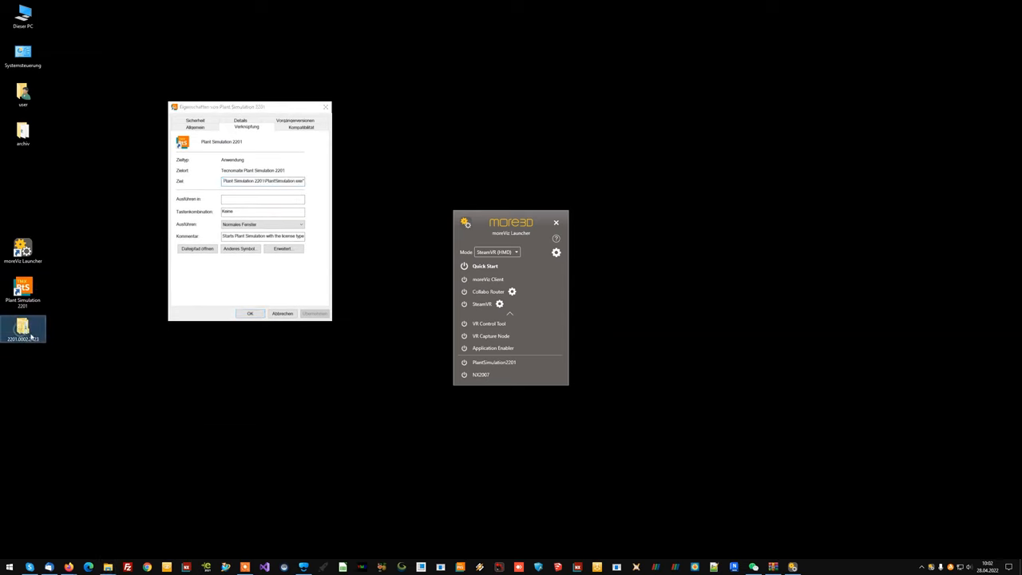
{"action": "mouse_move", "coordinate": [25, 325]}
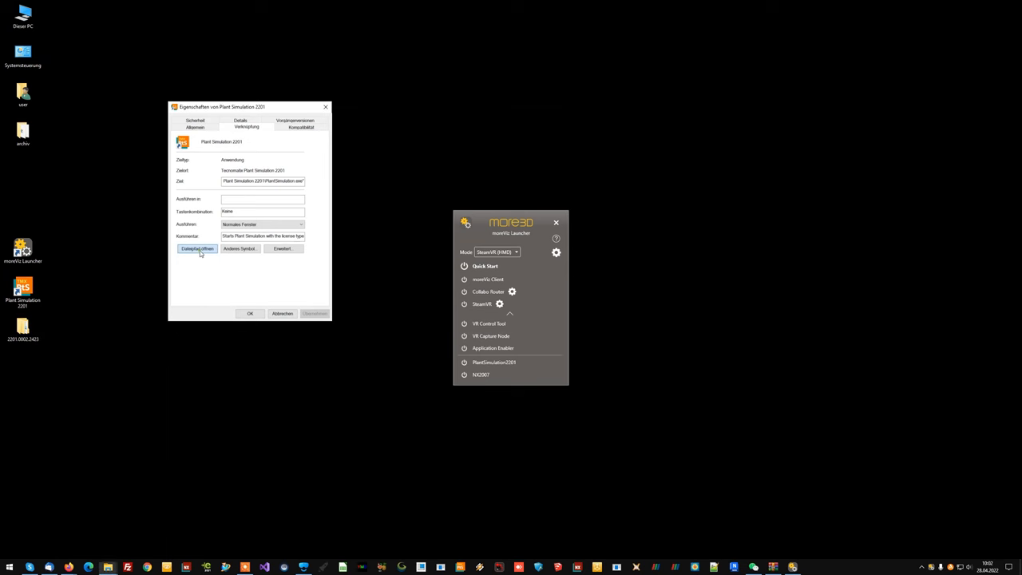
{"action": "left_click", "coordinate": [196, 249]}
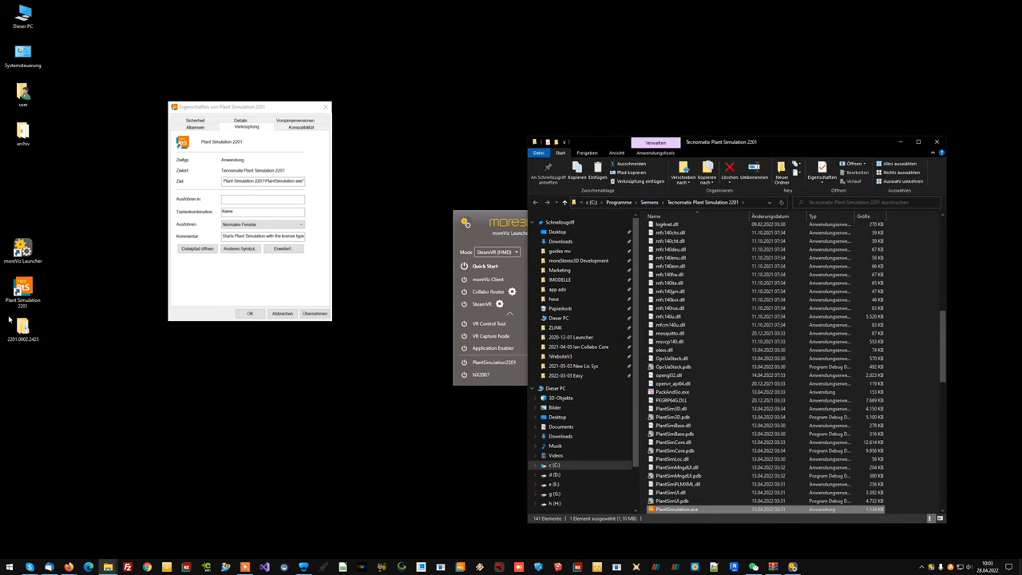
{"action": "left_click", "coordinate": [23, 323]}
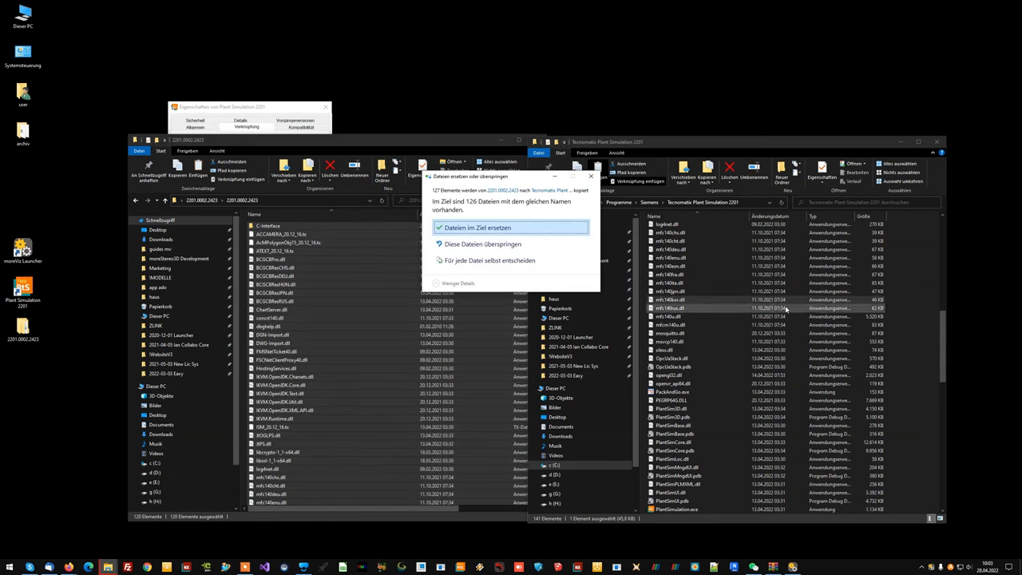
{"action": "left_click", "coordinate": [477, 227]}
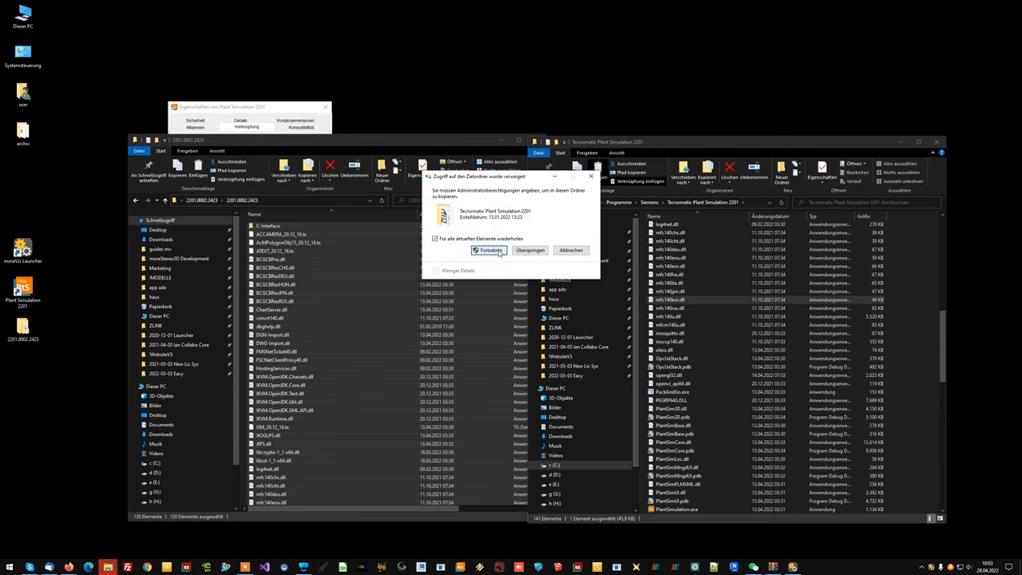
{"action": "left_click", "coordinate": [489, 249]}
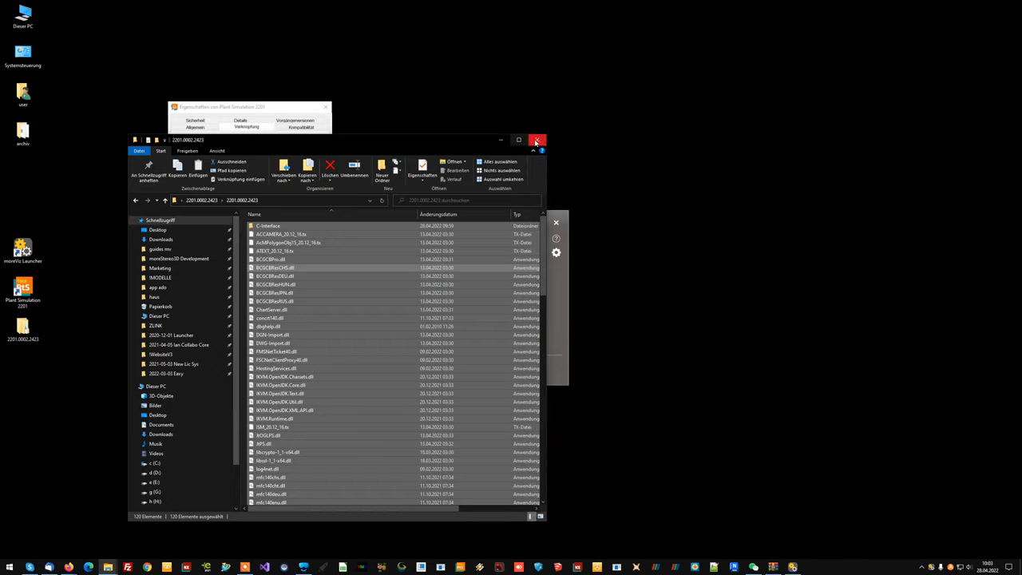
Add an empty row under Settings > Custom Launchers in moreViz.
{"action": "left_click", "coordinate": [536, 140]}
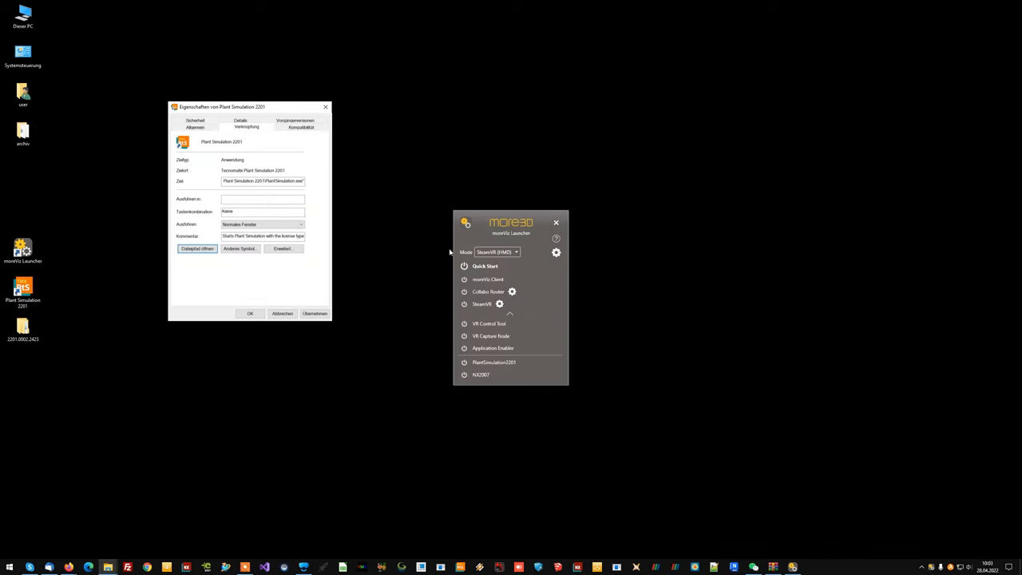
{"action": "mouse_move", "coordinate": [556, 253]}
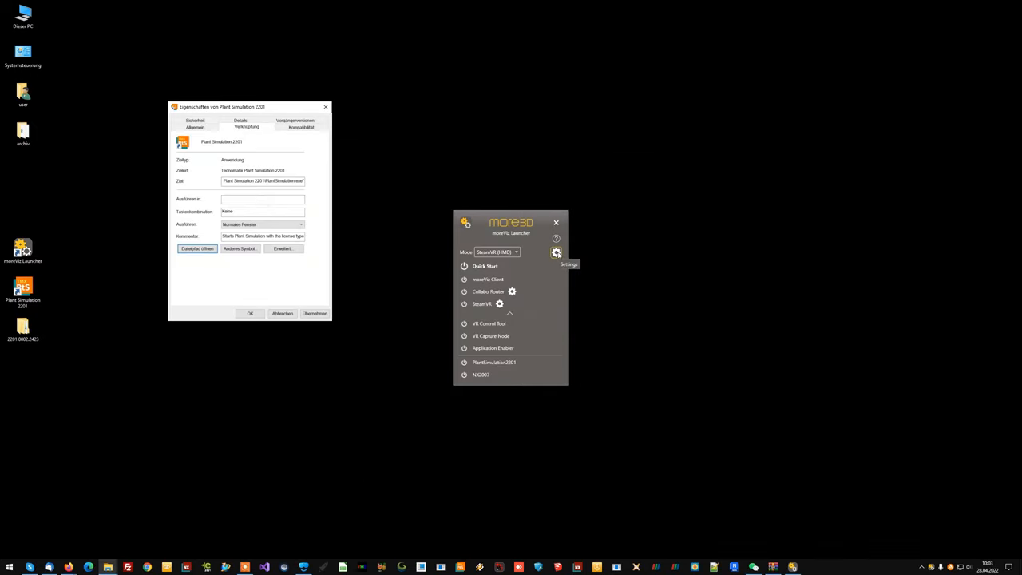
{"action": "left_click", "coordinate": [556, 252]}
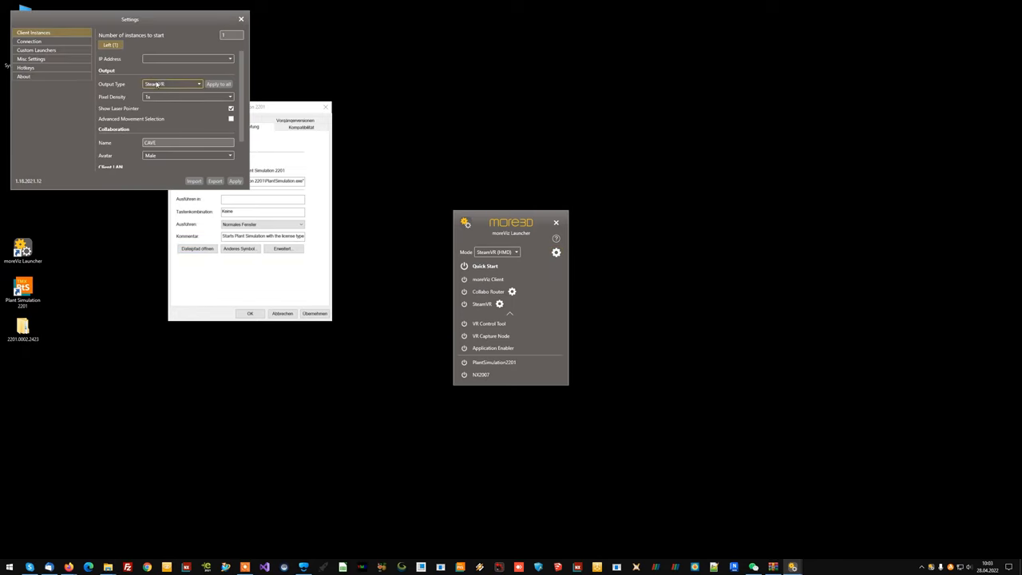
{"action": "left_click", "coordinate": [36, 49]}
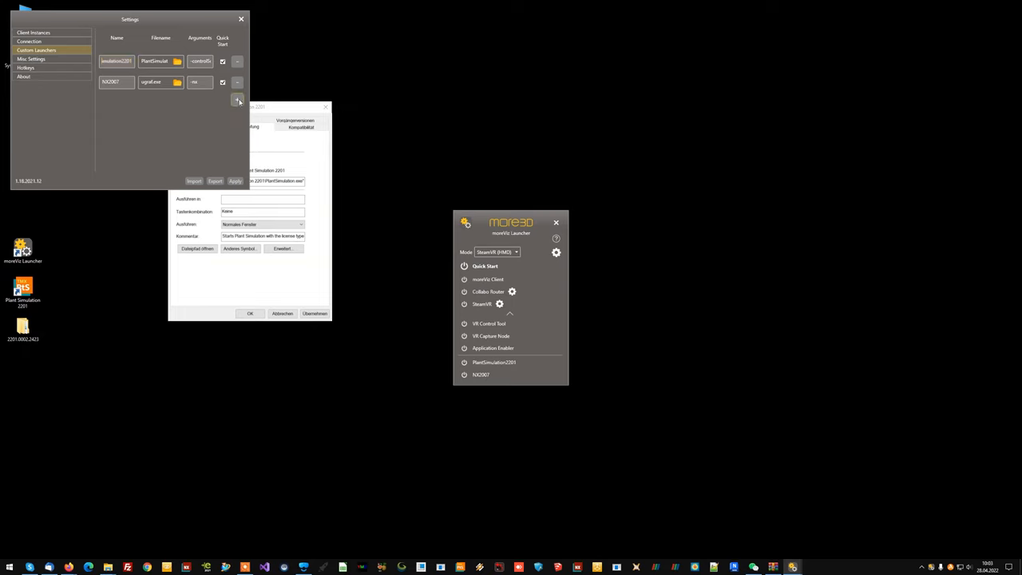
{"action": "left_click", "coordinate": [237, 101]}
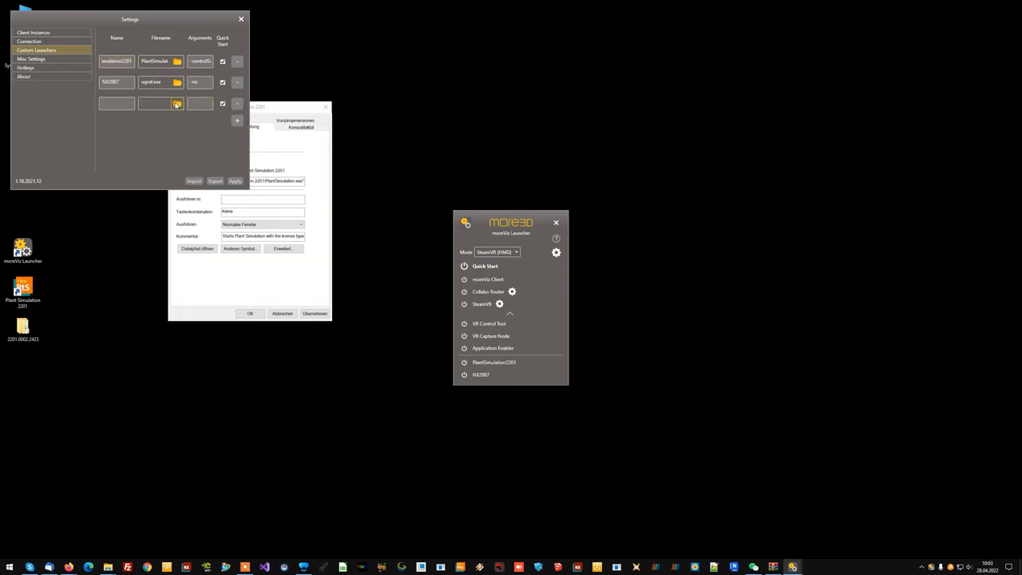
Point the new launcher at PlantSimulation.exe and copy the -controlSocketPort argument into it.
{"action": "left_click", "coordinate": [176, 104]}
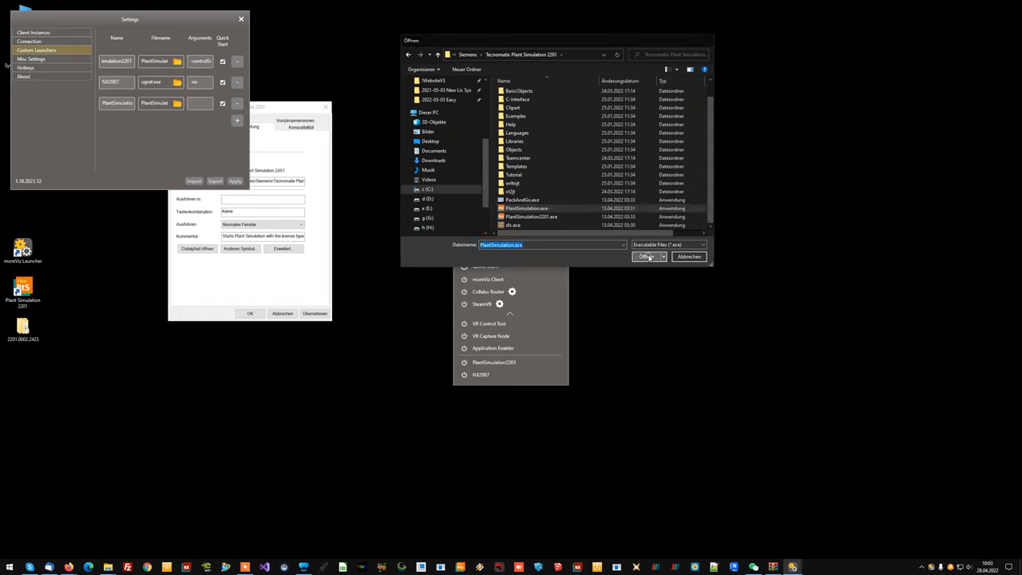
{"action": "left_click", "coordinate": [646, 256]}
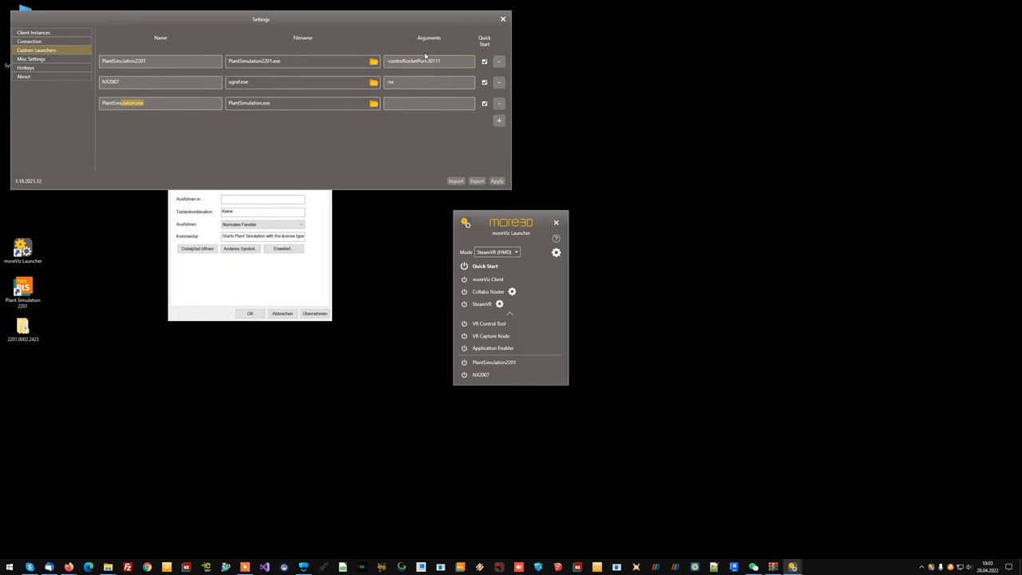
{"action": "double_click", "coordinate": [430, 60]}
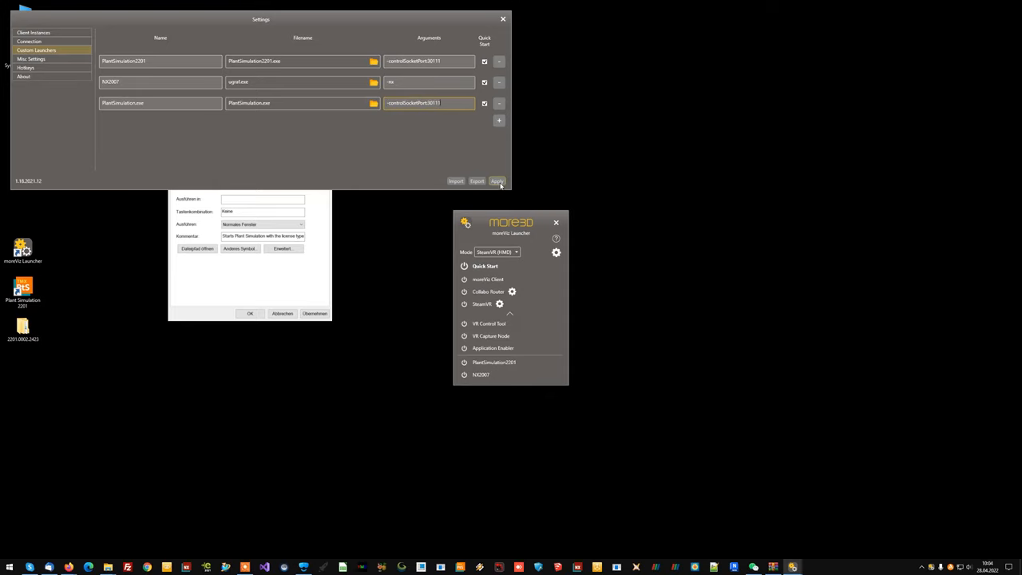
Apply and close Settings so PlantSimulation.exe appears in the Quick Start list.
{"action": "left_click", "coordinate": [497, 180]}
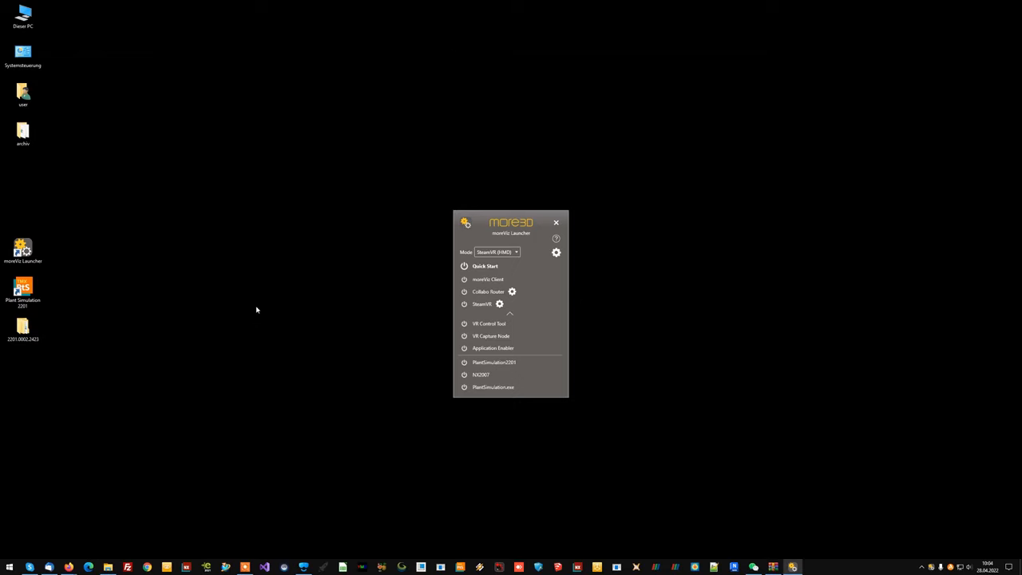
{"action": "mouse_move", "coordinate": [281, 320]}
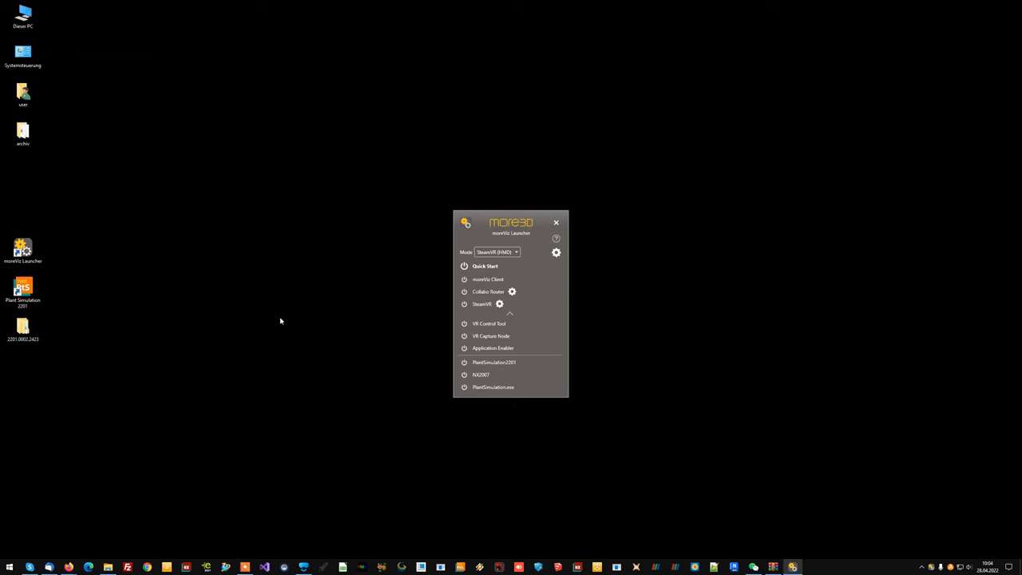
{"action": "mouse_move", "coordinate": [322, 329]}
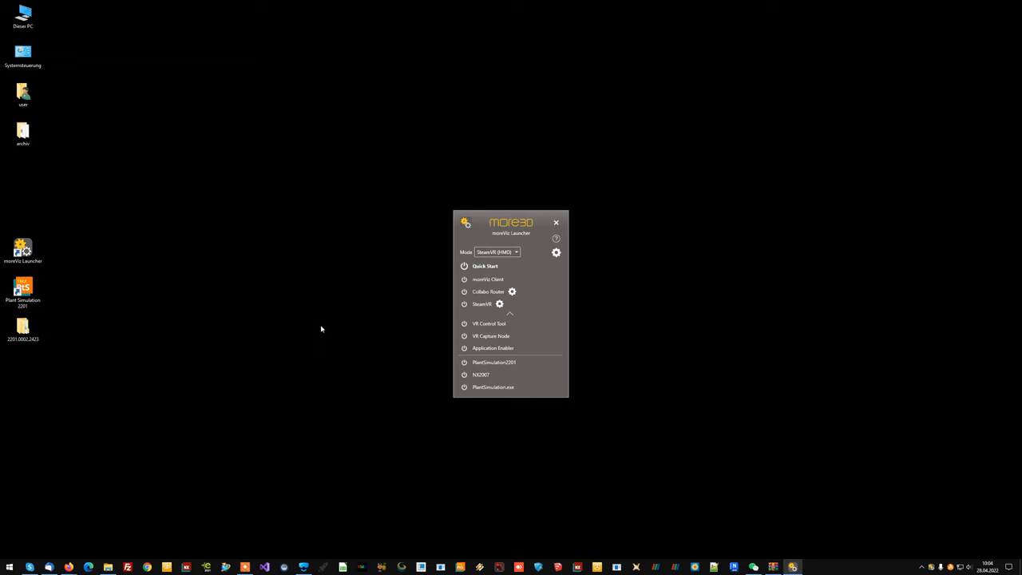
{"action": "mouse_move", "coordinate": [318, 319]}
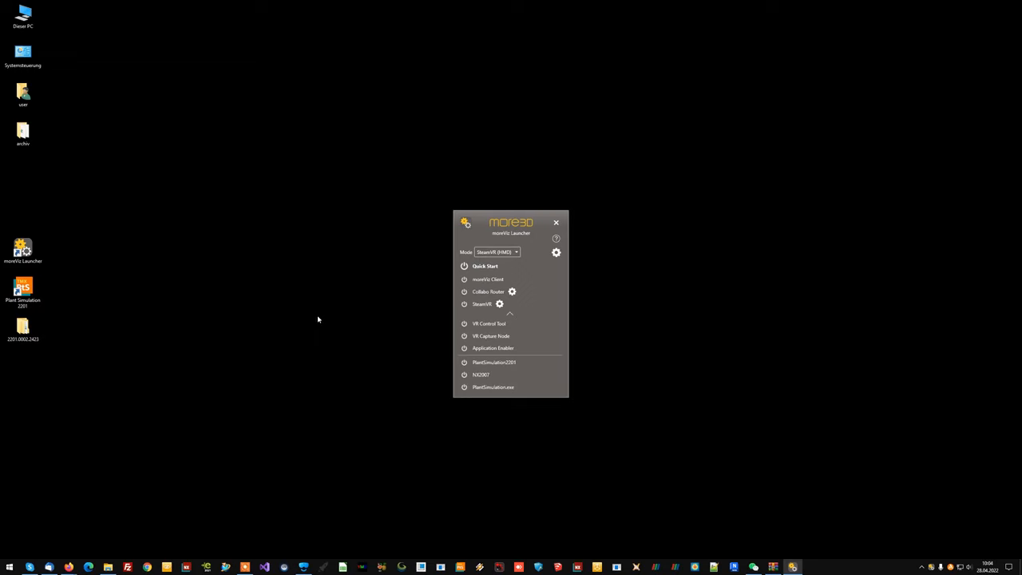
{"action": "mouse_move", "coordinate": [312, 320]}
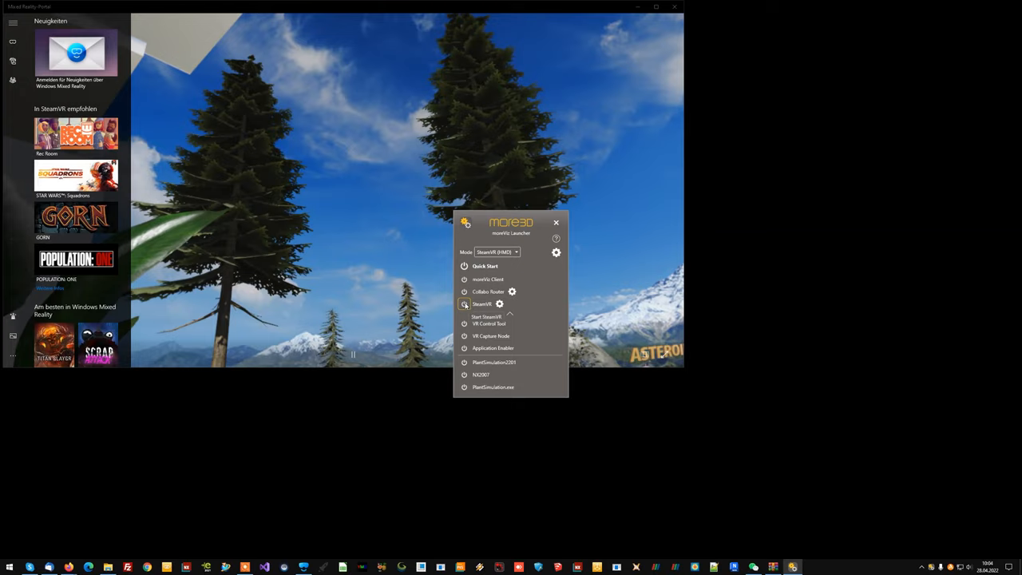
Start SteamVR from Quick Start and dismiss the Mixed Reality Portal notice.
{"action": "left_click", "coordinate": [463, 304]}
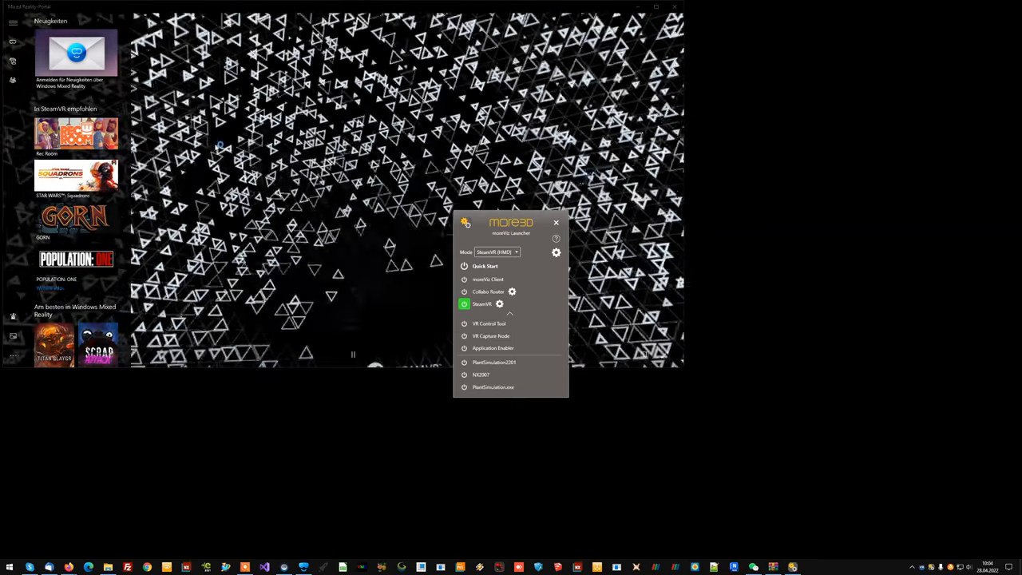
{"action": "left_click", "coordinate": [463, 304]}
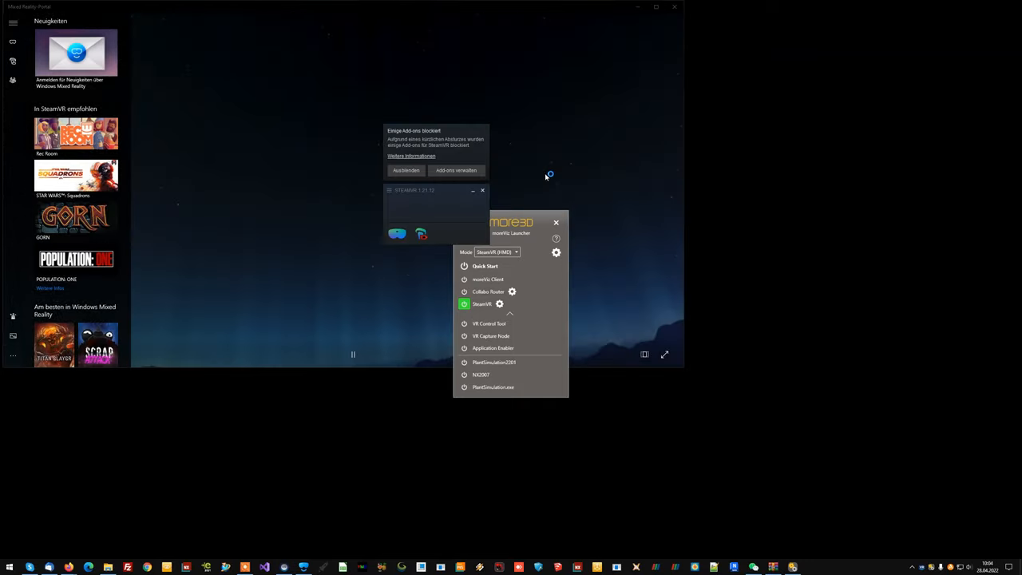
{"action": "left_click", "coordinate": [406, 170]}
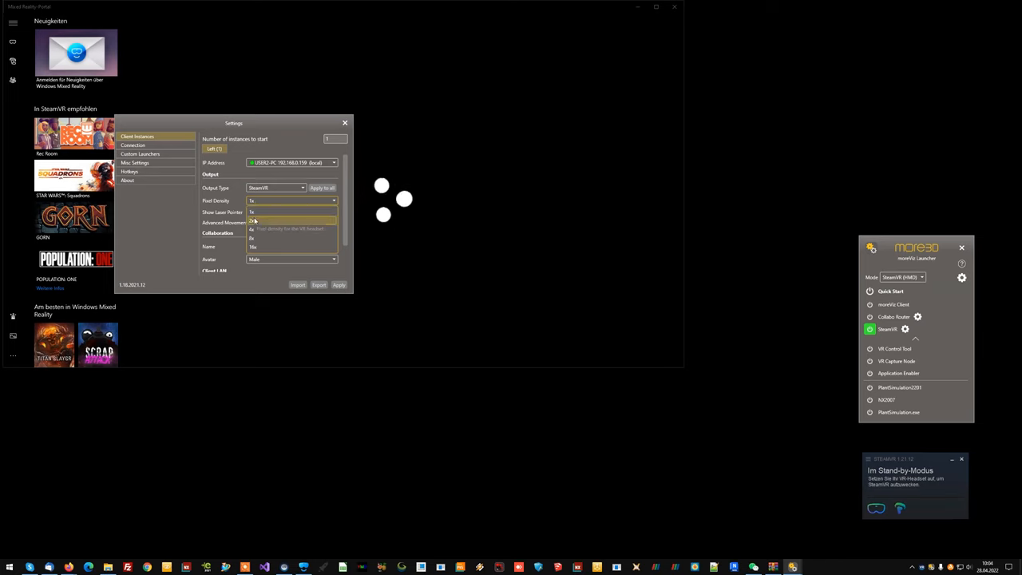
Choose a Pixel Density for the VR output and close moreViz Settings.
{"action": "left_click", "coordinate": [252, 221]}
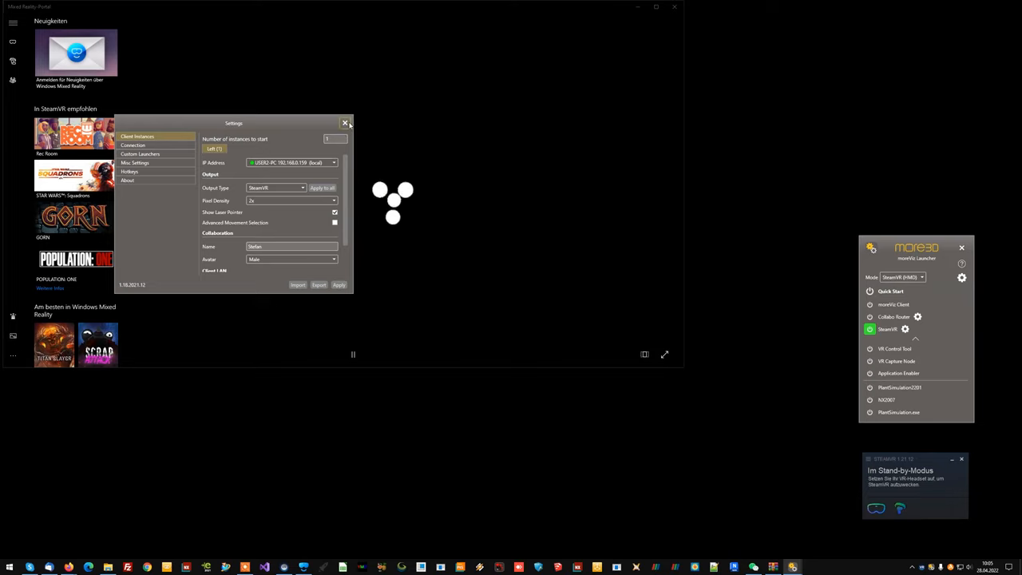
{"action": "left_click", "coordinate": [345, 122]}
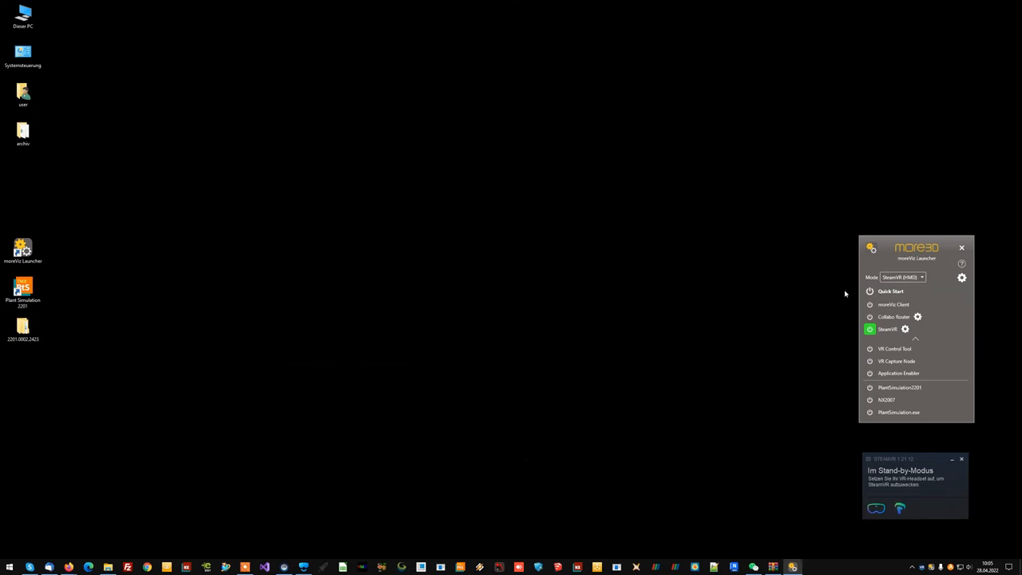
Launch Plant Simulation via the new entry and confirm both model settings dialogs for the Factory model.
{"action": "left_click", "coordinate": [869, 303]}
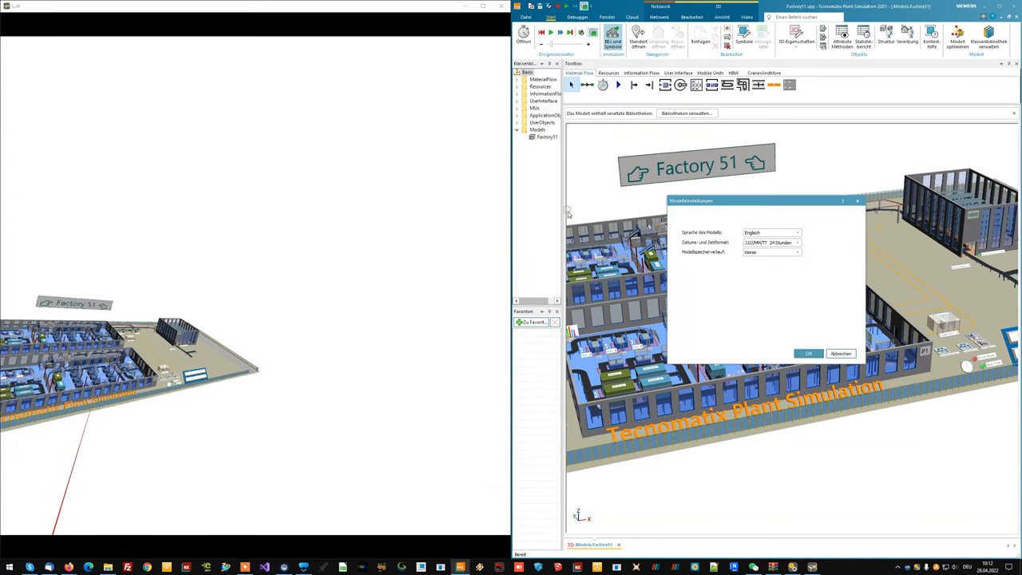
{"action": "left_click", "coordinate": [754, 214]}
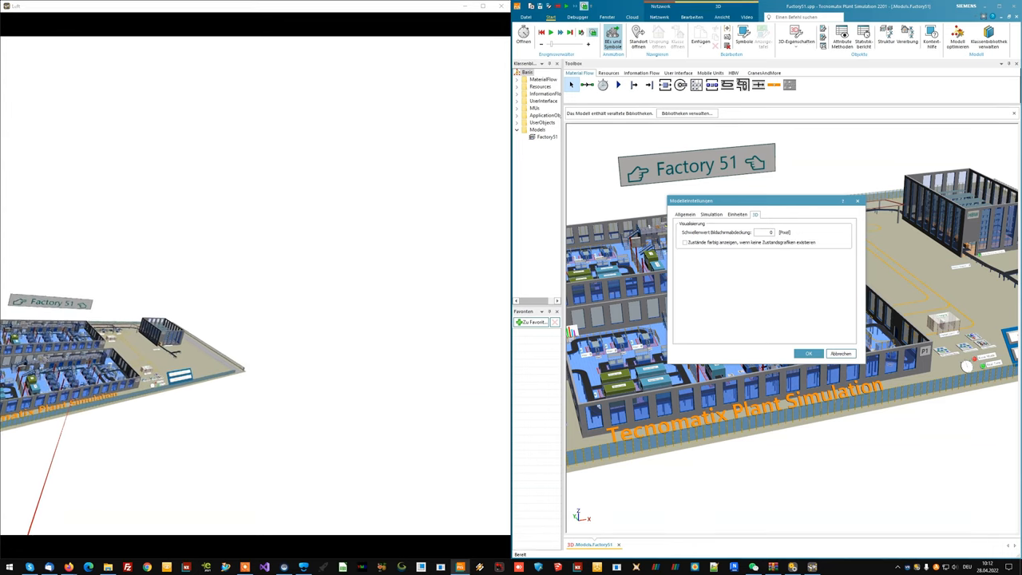
{"action": "left_click", "coordinate": [808, 352]}
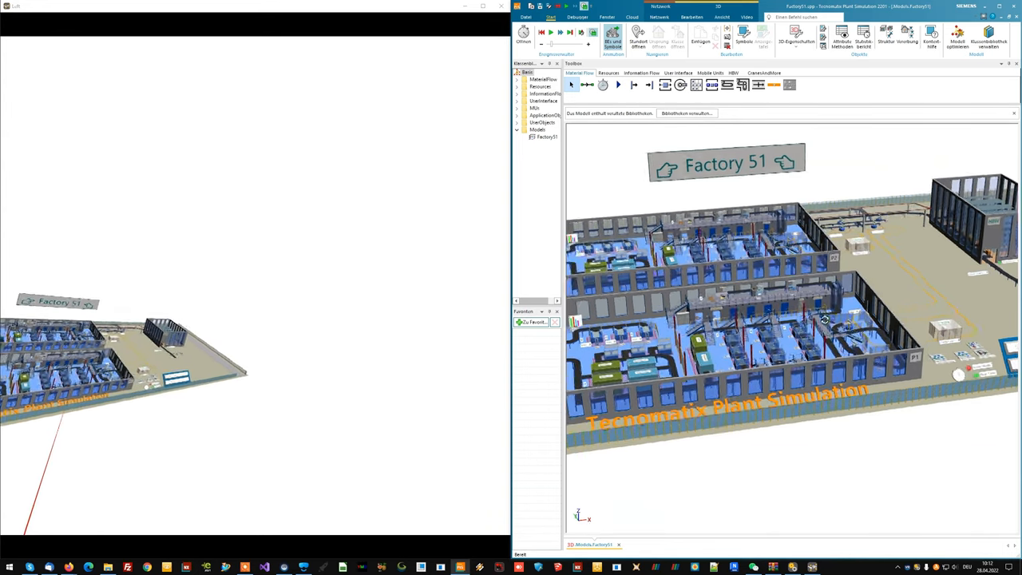